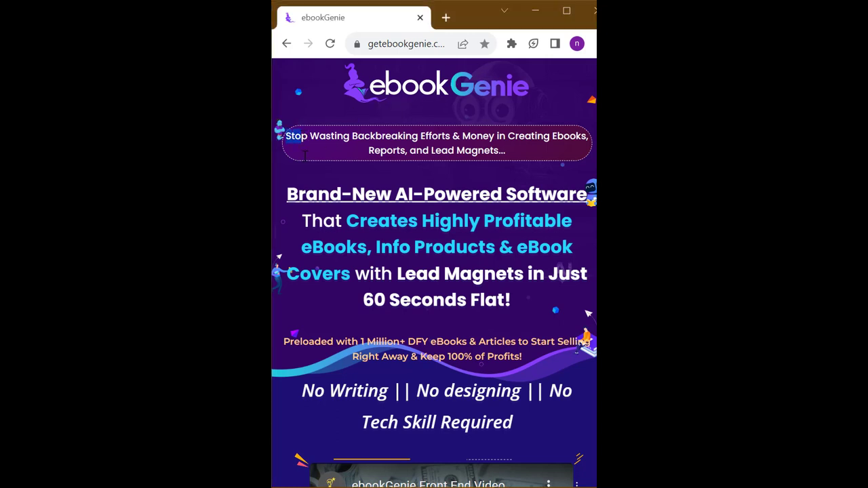
Highlight the headline's Lead Magnets claim and the 'No Tech Skill Required' tagline above the video
double_click(437, 194)
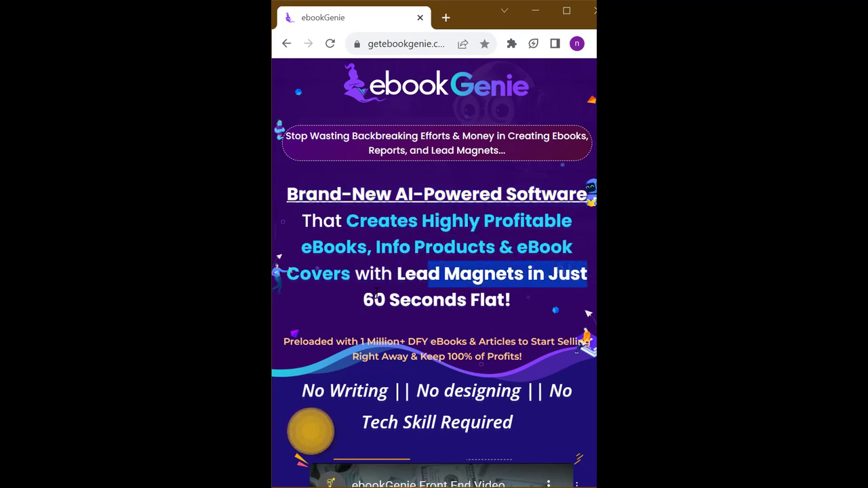
scroll("down", 3)
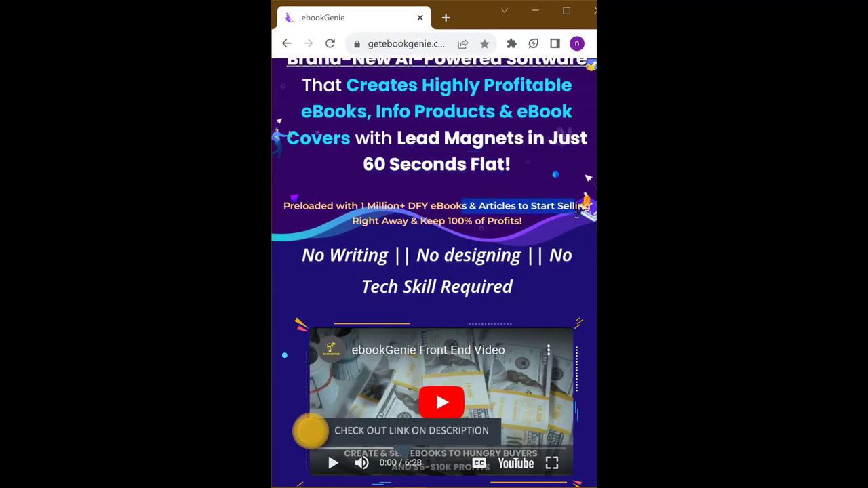
scroll("down", 3)
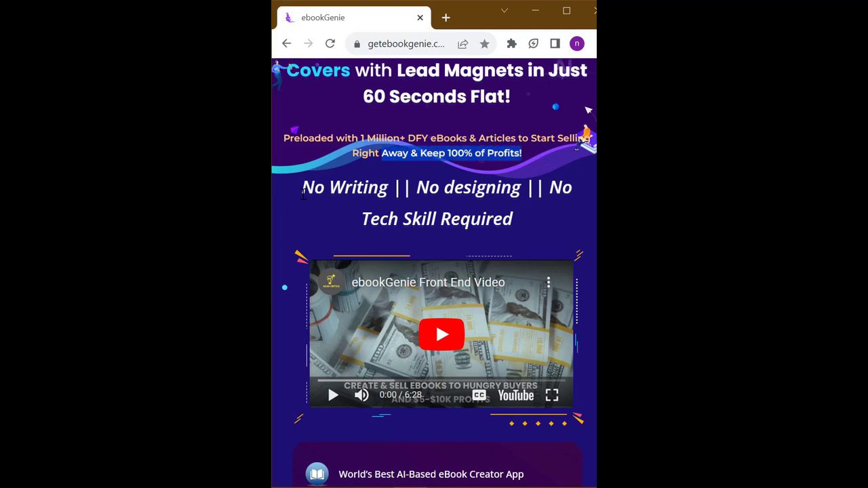
left_click_drag(302, 187, 418, 187)
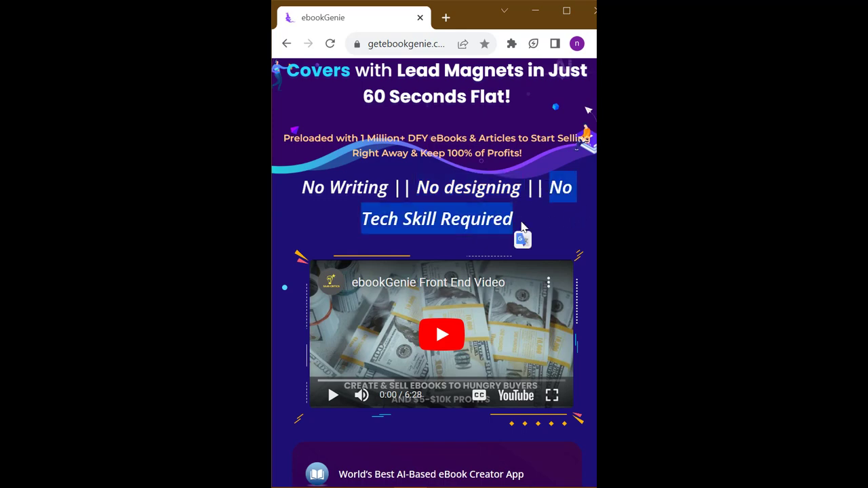
Highlight the AI-Powered Content and Graphic Generator feature and read down to 'No Tech Skills Required'
scroll("down", 3)
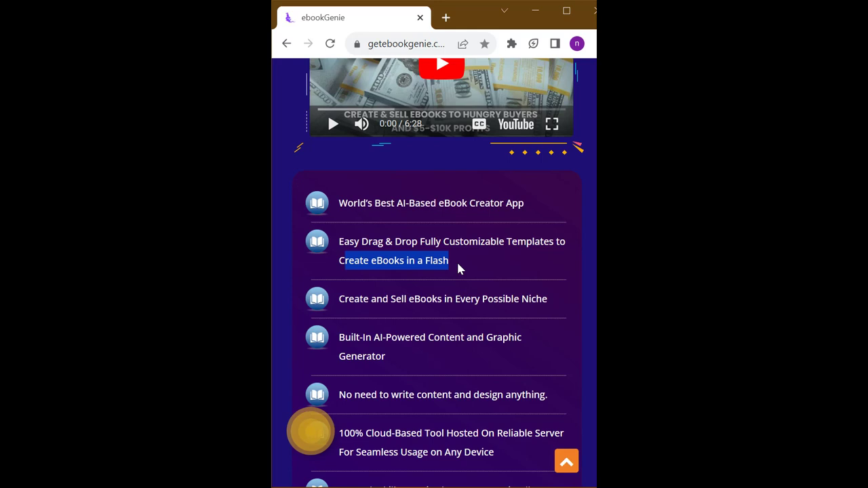
scroll("down", 3)
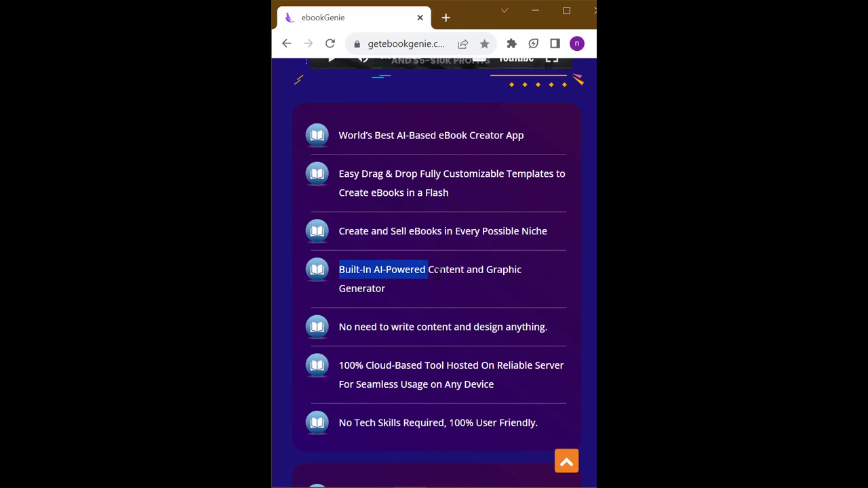
left_click_drag(427, 269, 523, 268)
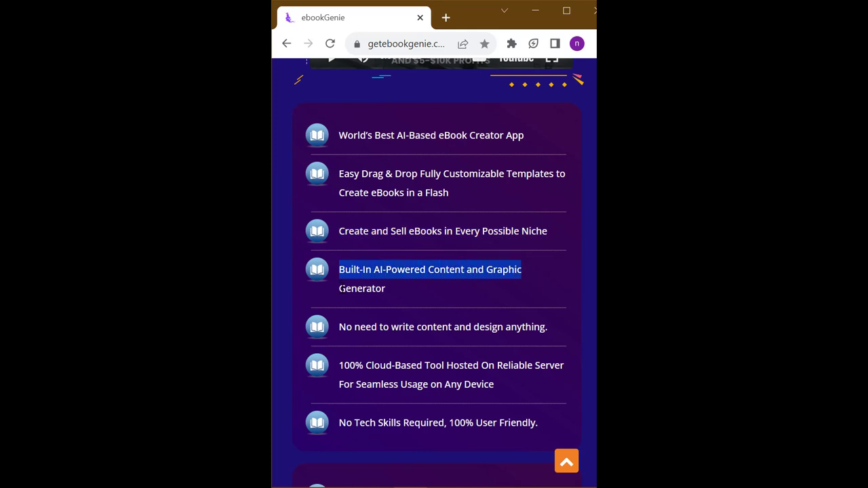
scroll("down", 3)
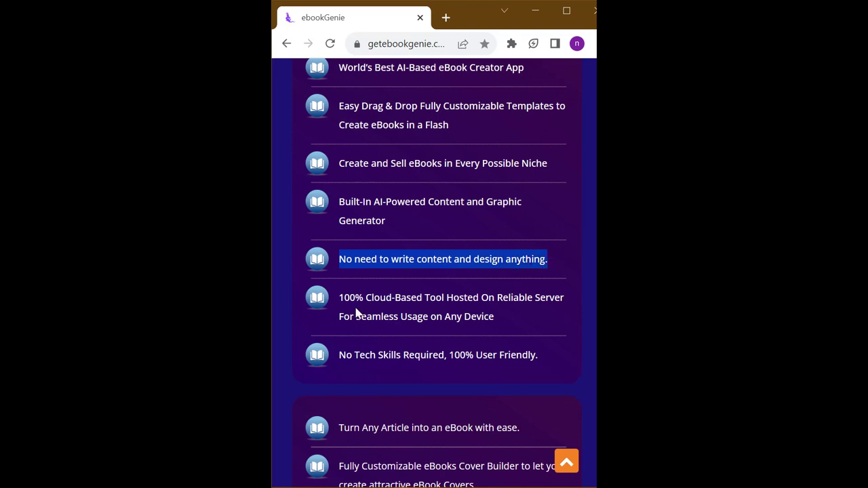
scroll("down", 3)
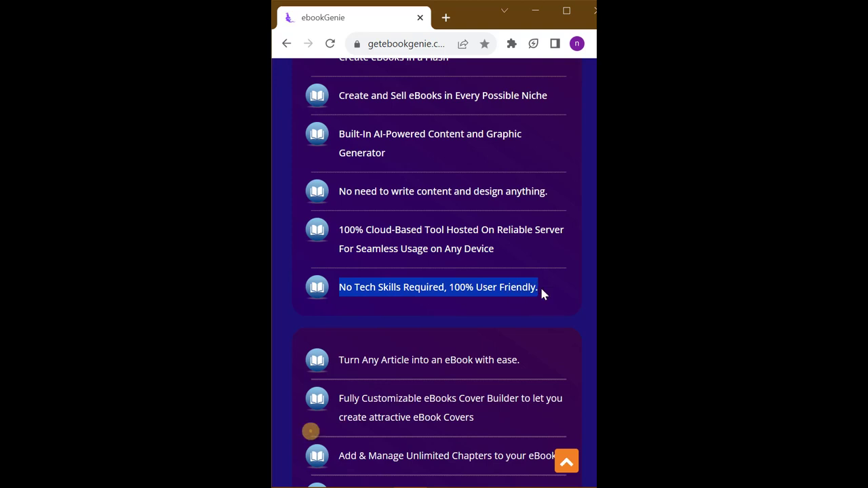
scroll("down", 3)
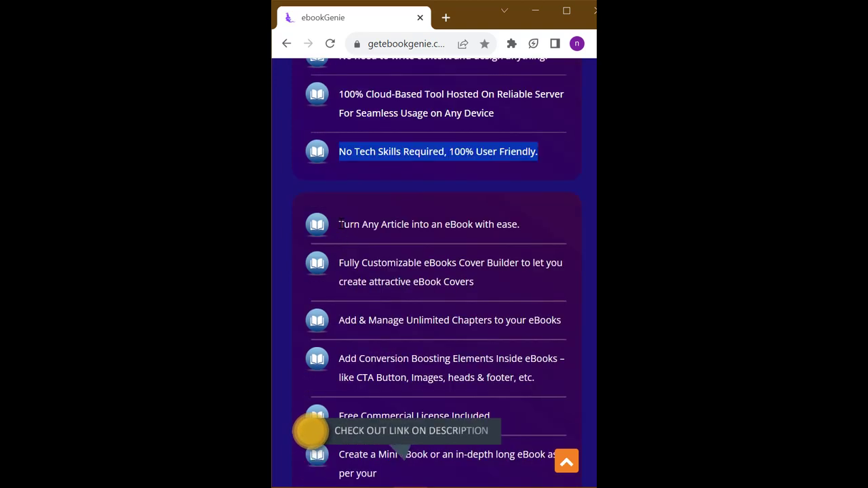